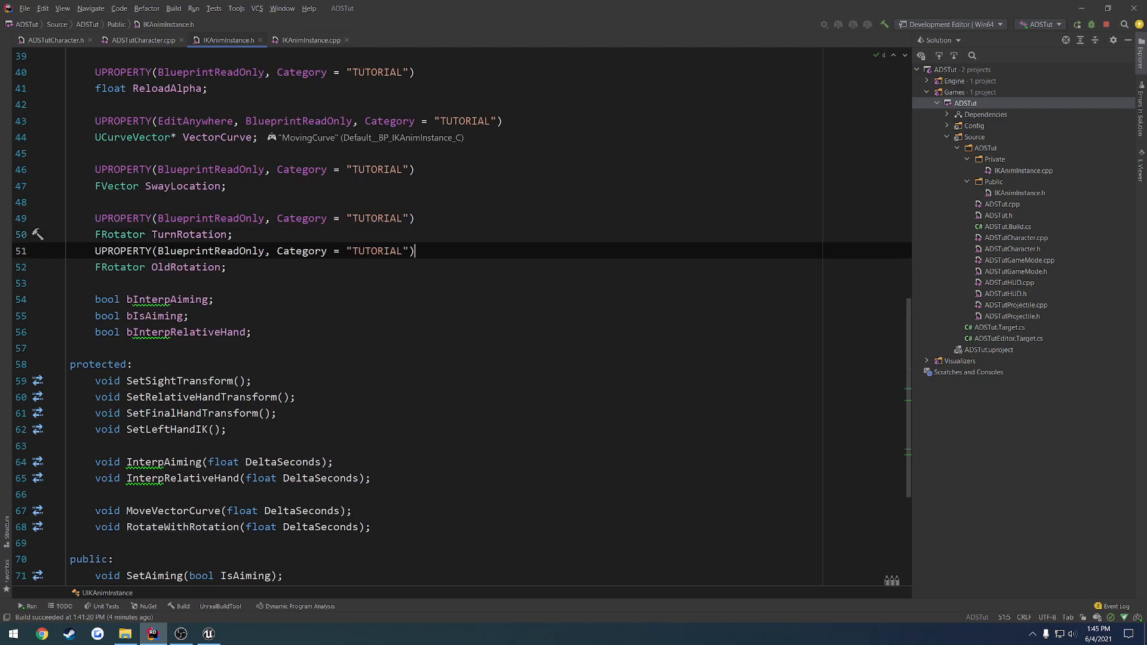
- Declare a UPROPERTY FVector TurnLocation in IKAnimInstance.h, then move to IKAnimInstance.cpp
type("FVector Tu")
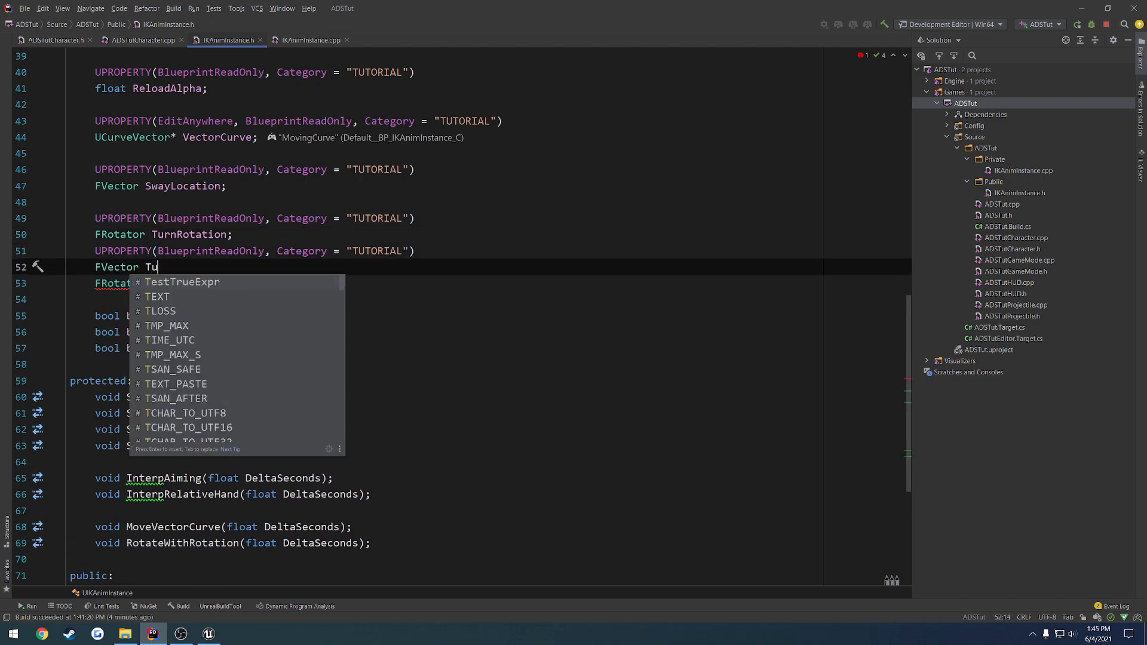
type("rnLocation")
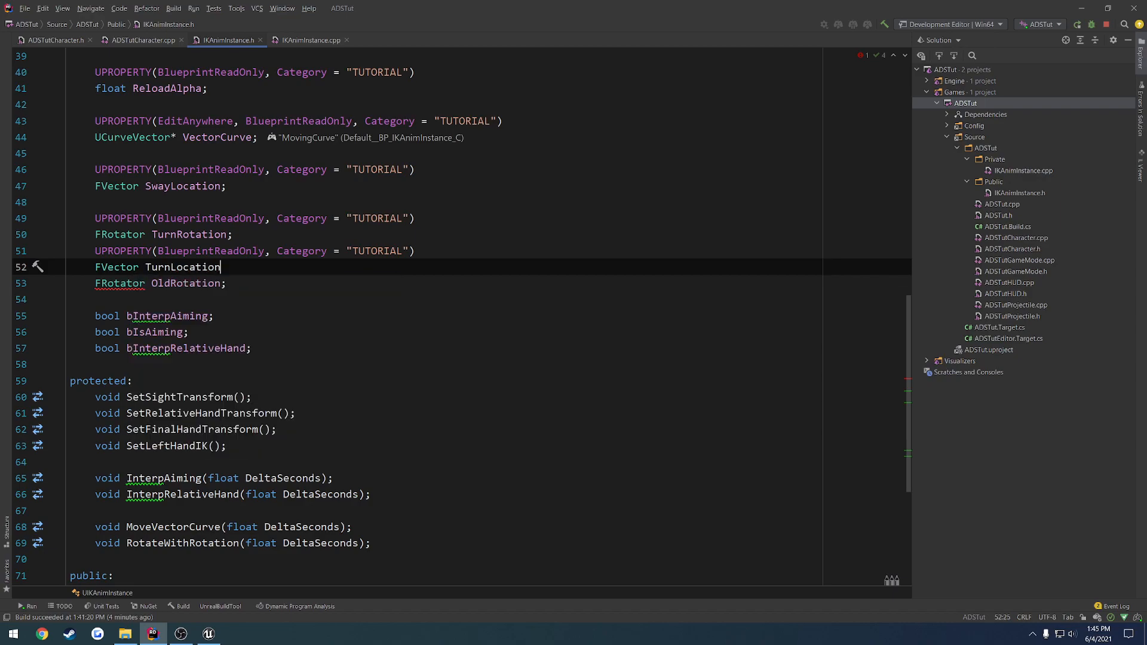
double_click(182, 266)
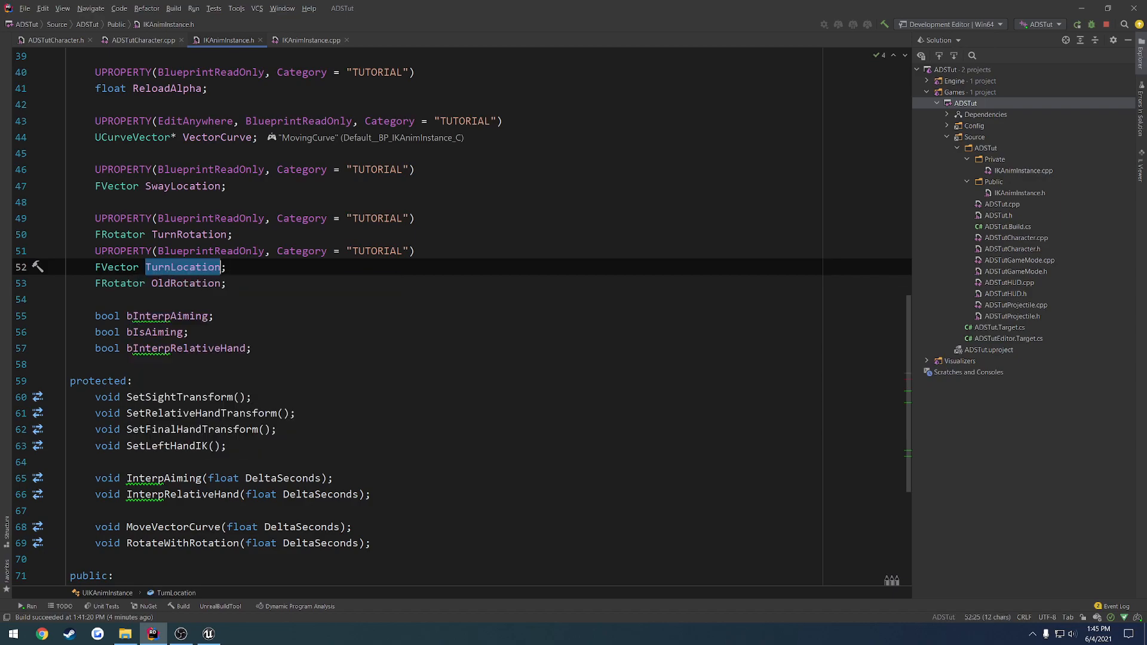
left_click(312, 40)
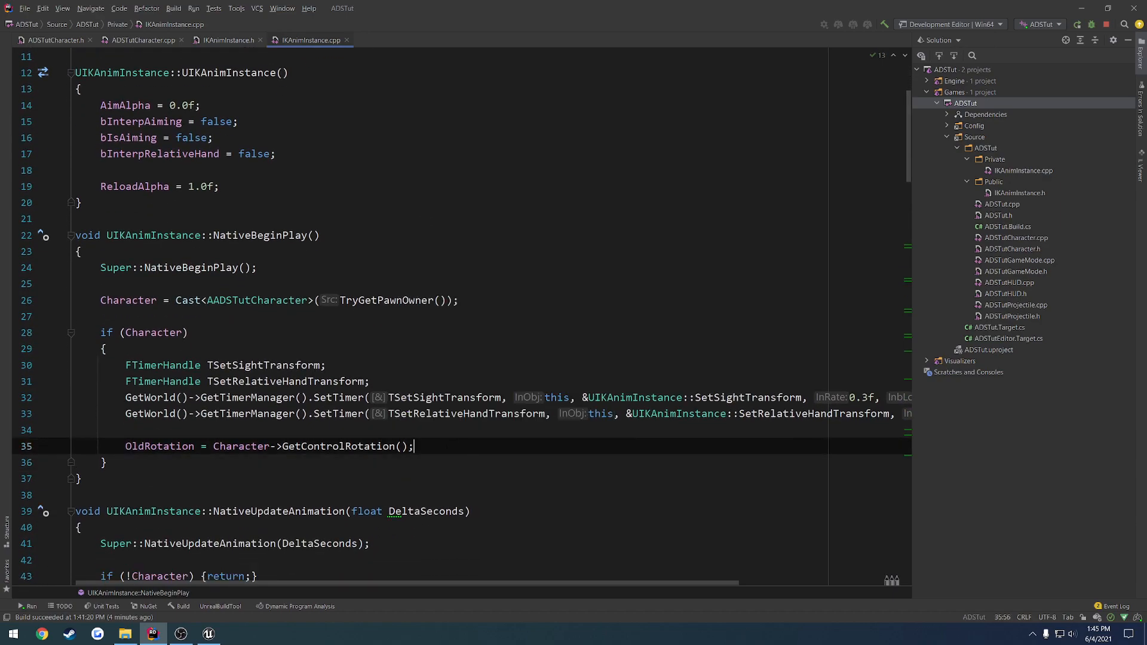
- Begin a TurnLocation.X statement inside RotateWithRotation in IKAnimInstance.cpp
scroll("down", 3)
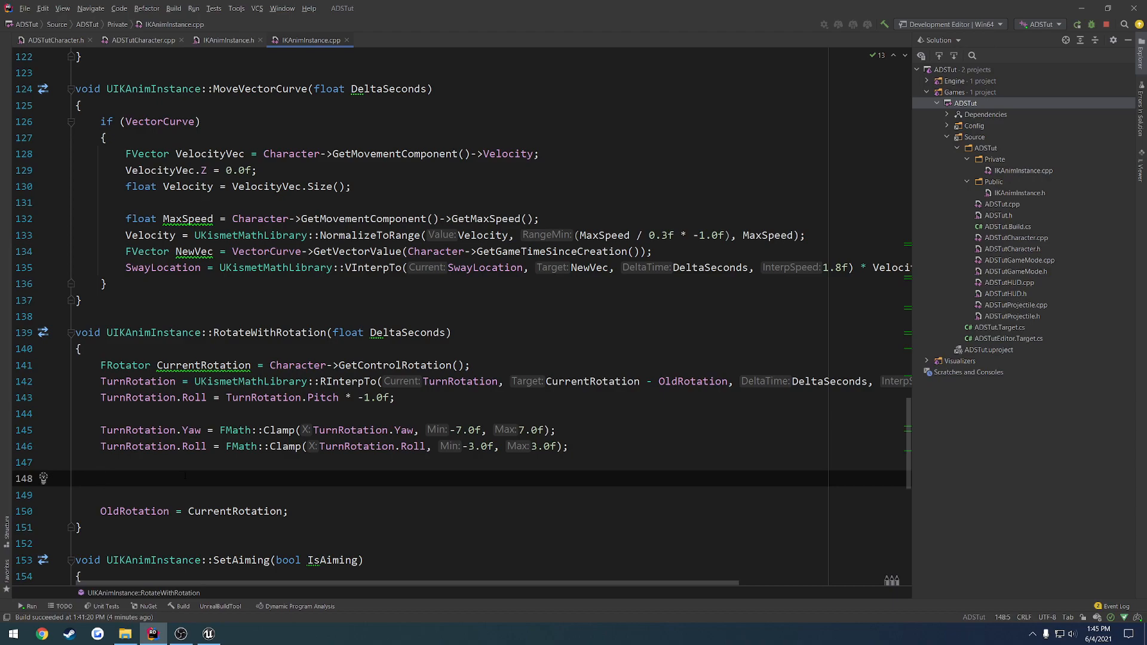
type("TurnLocation.")
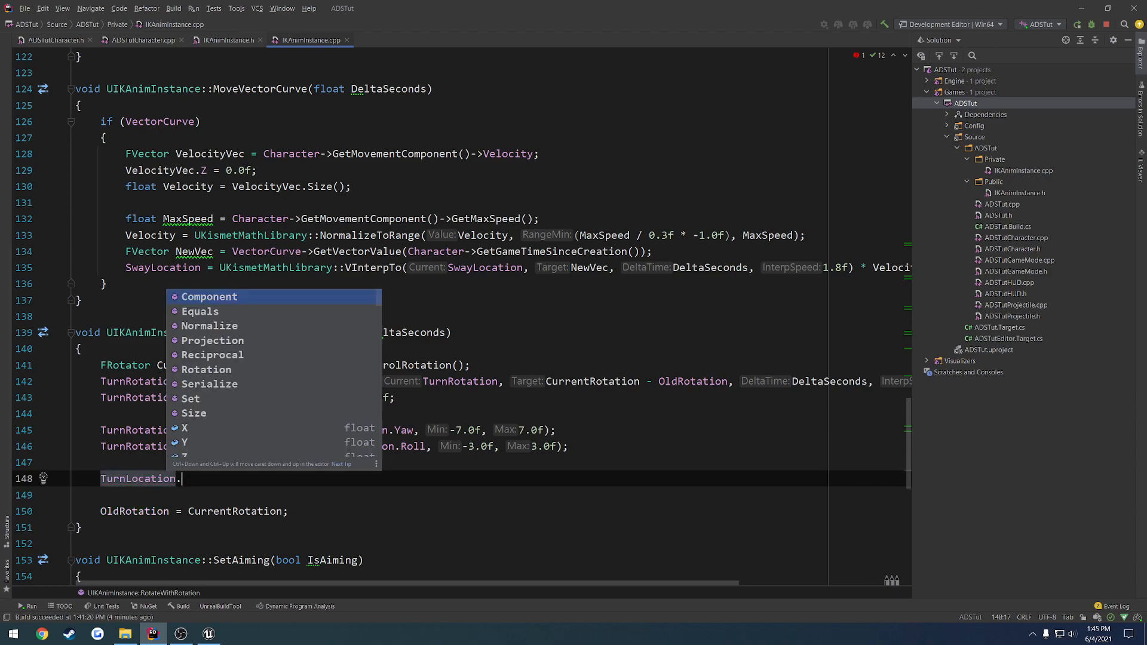
type("X")
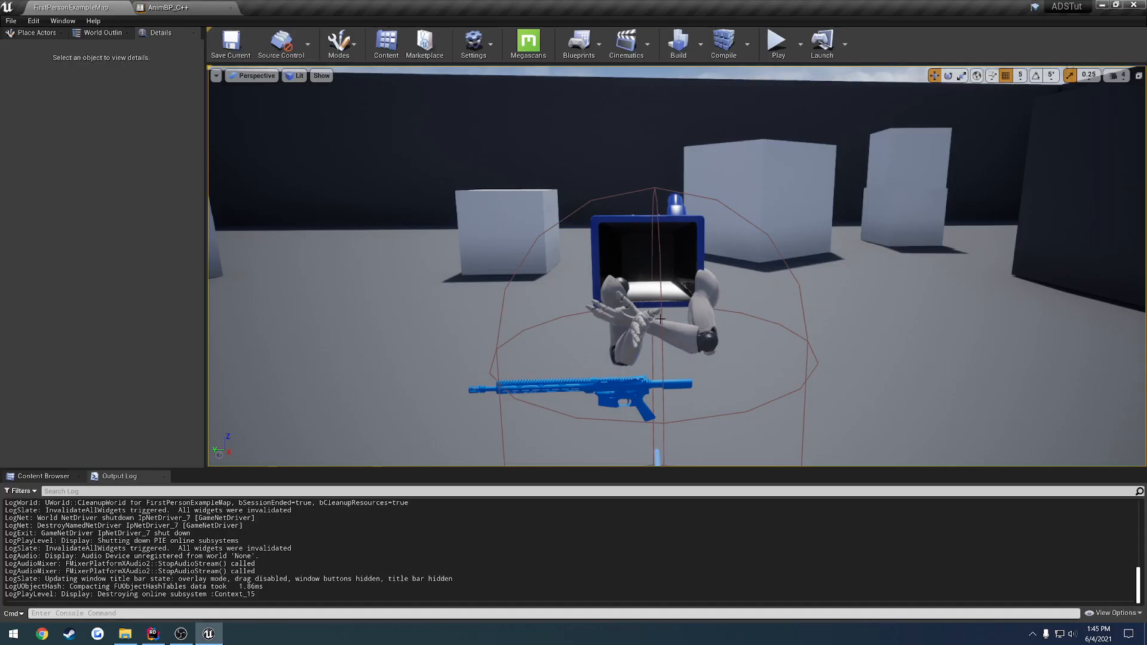
left_click(655, 322)
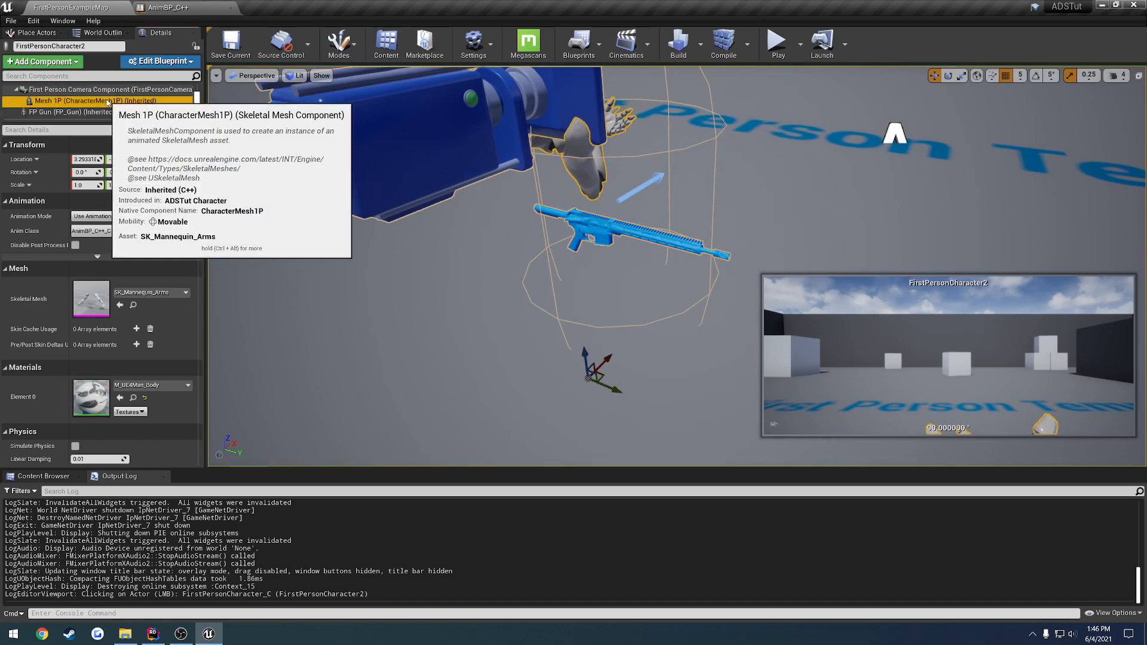
left_click(66, 87)
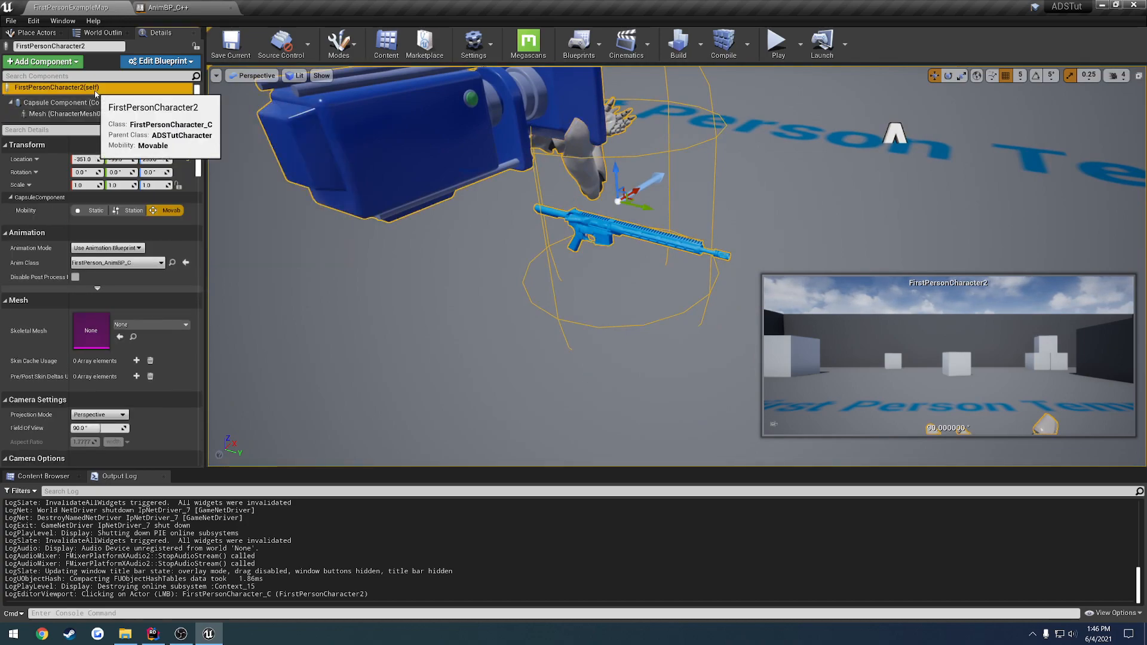
left_click(70, 117)
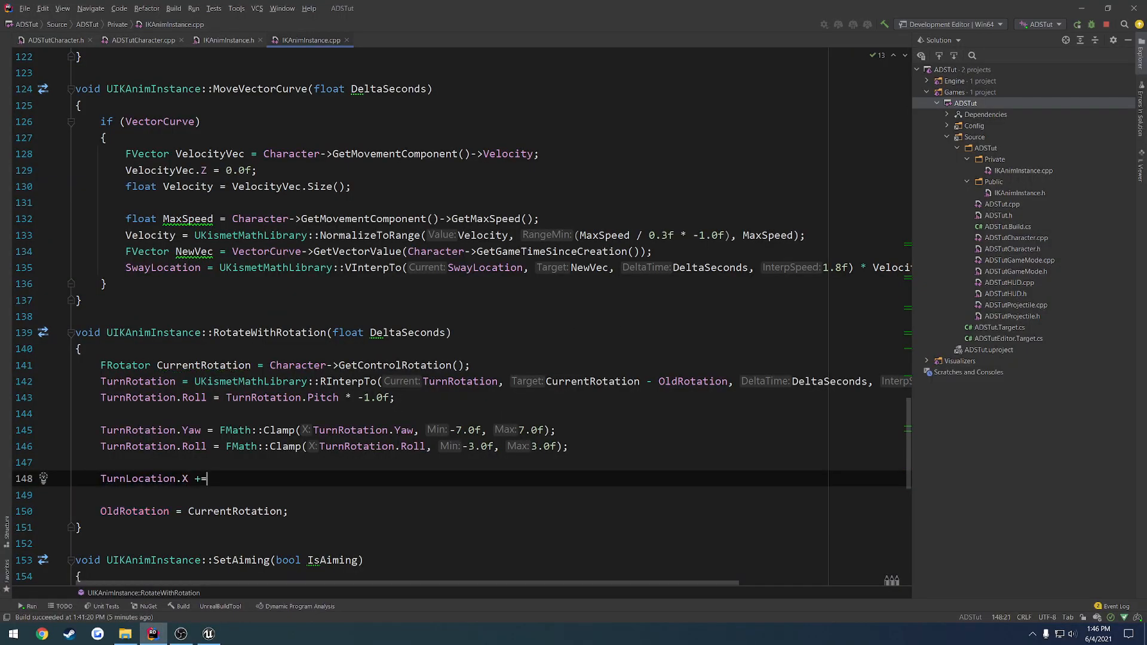
- Write TurnLocation.X += TurnRotation.Yaw; and TurnLocation.Z += TurnRotation.Roll; in RotateWithRotation
type("Yaw;")
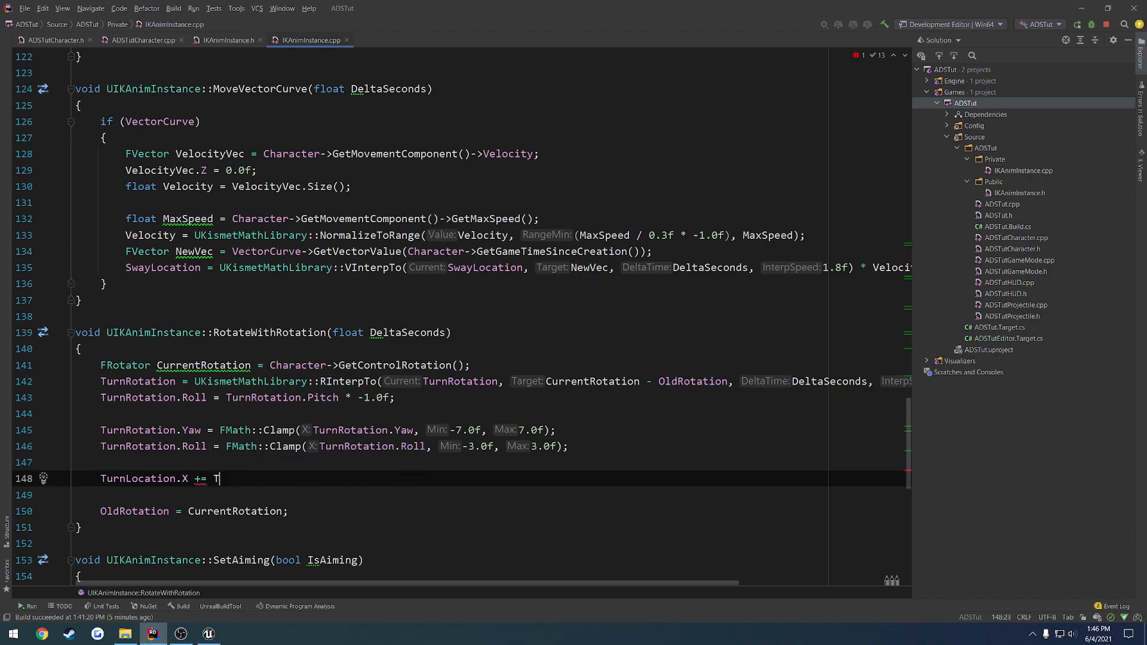
type("urnRotation.Y")
type("Turn")
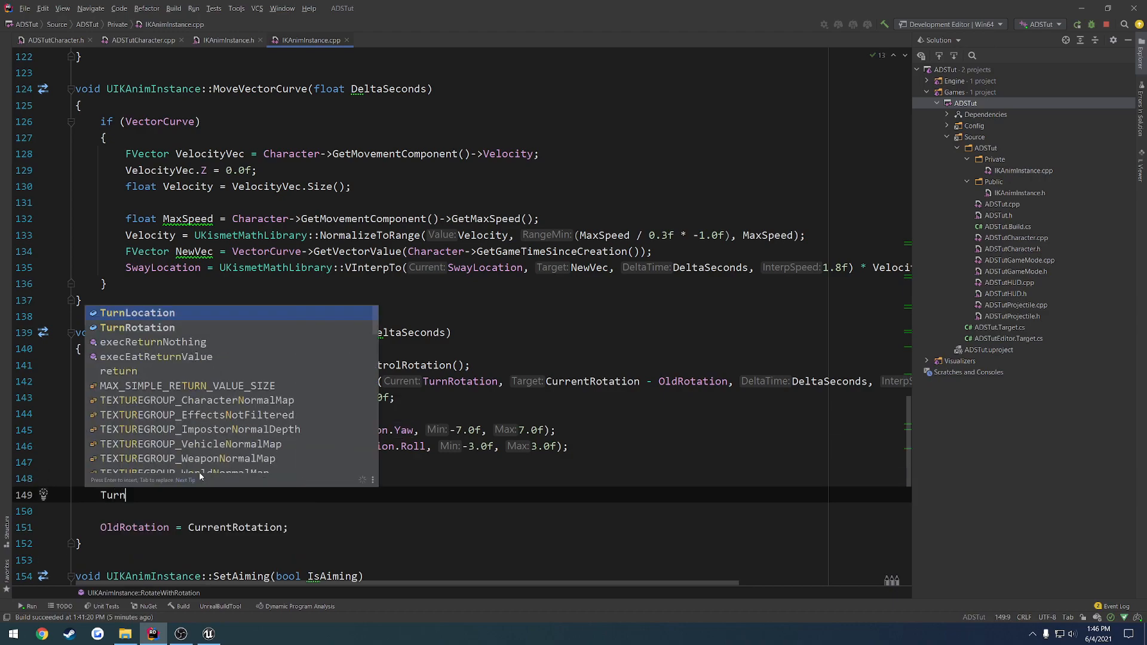
type("Location.Z")
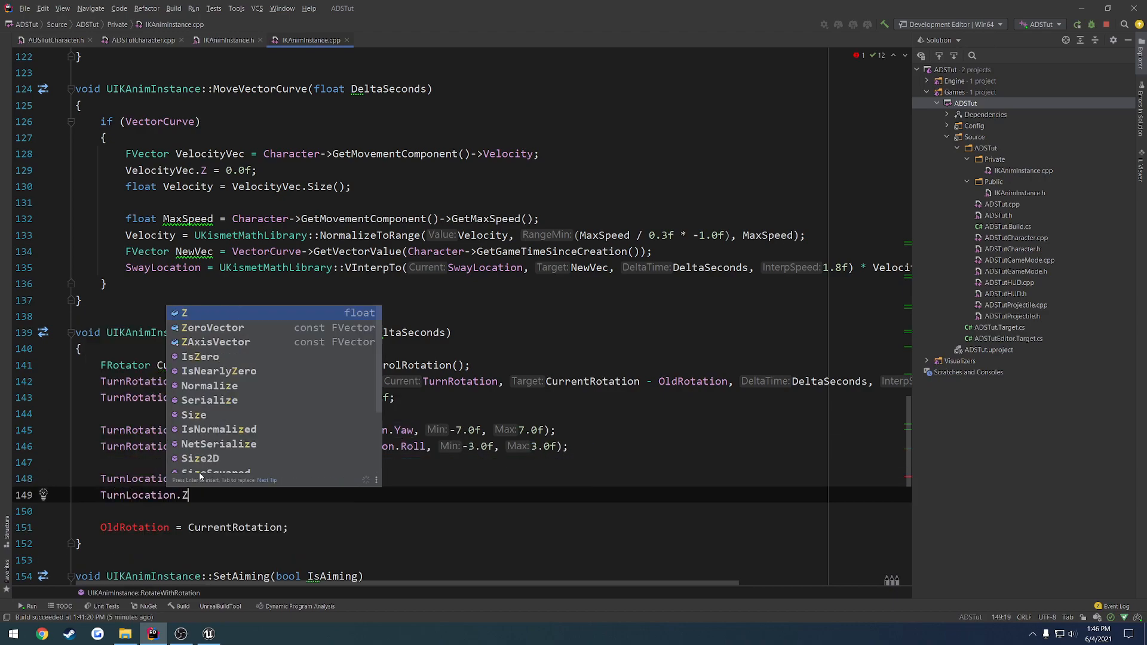
type("+= TurnRotation.Roll;")
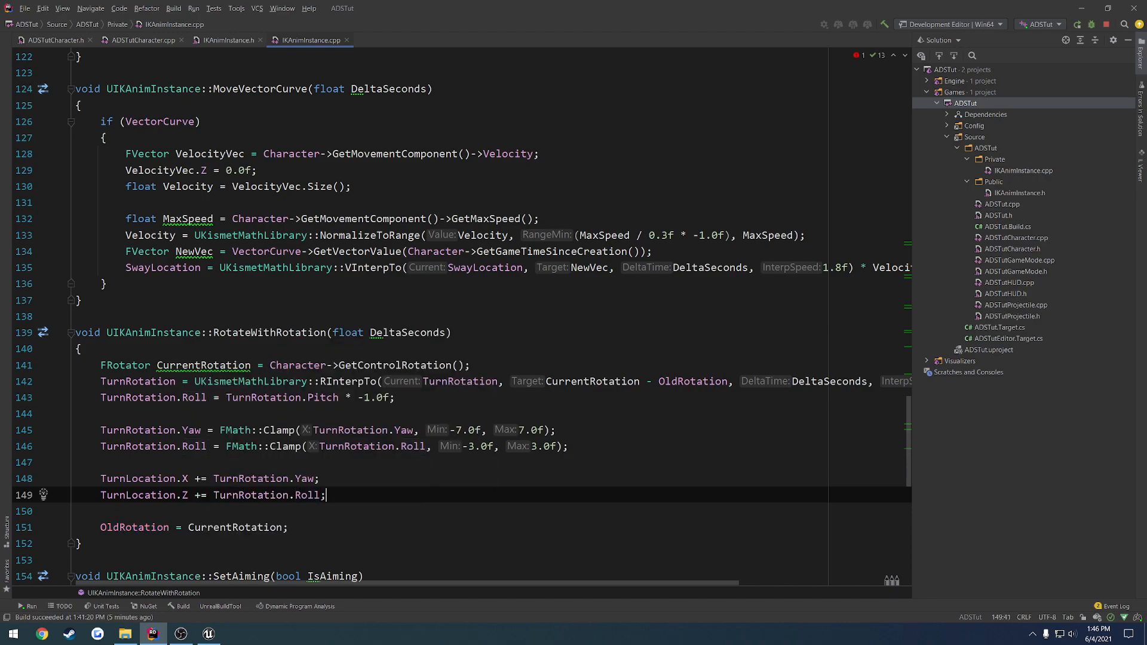
left_click(209, 633)
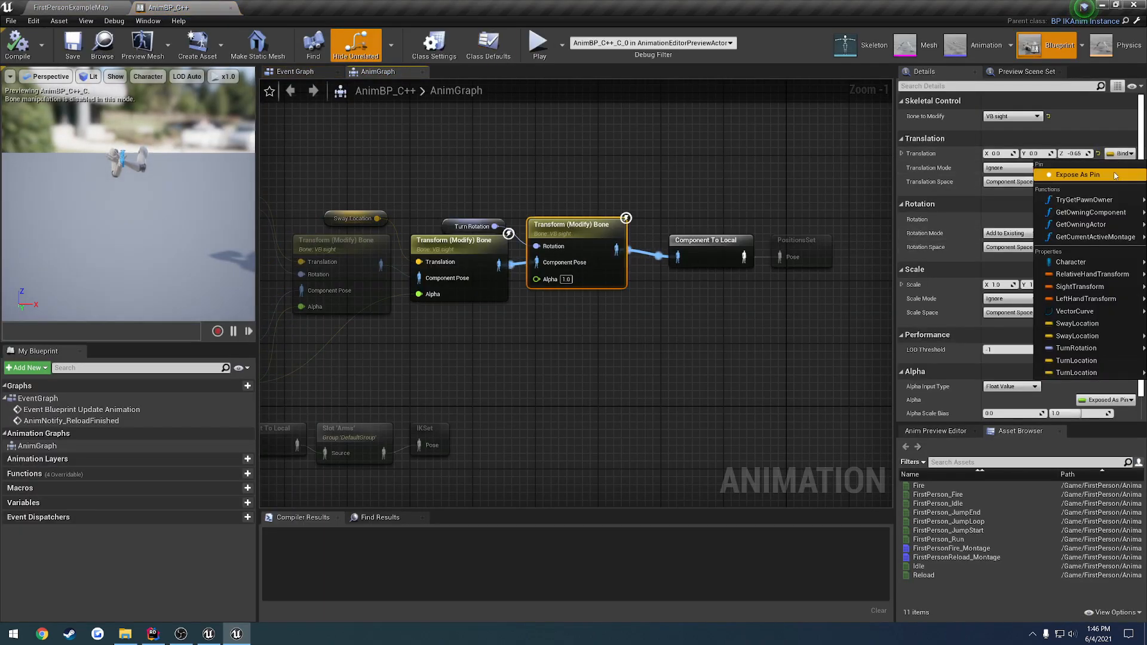
- Expose the Transform (Modify) Bone translation pin, compile AnimBP_C++, and start Play
left_click(1077, 175)
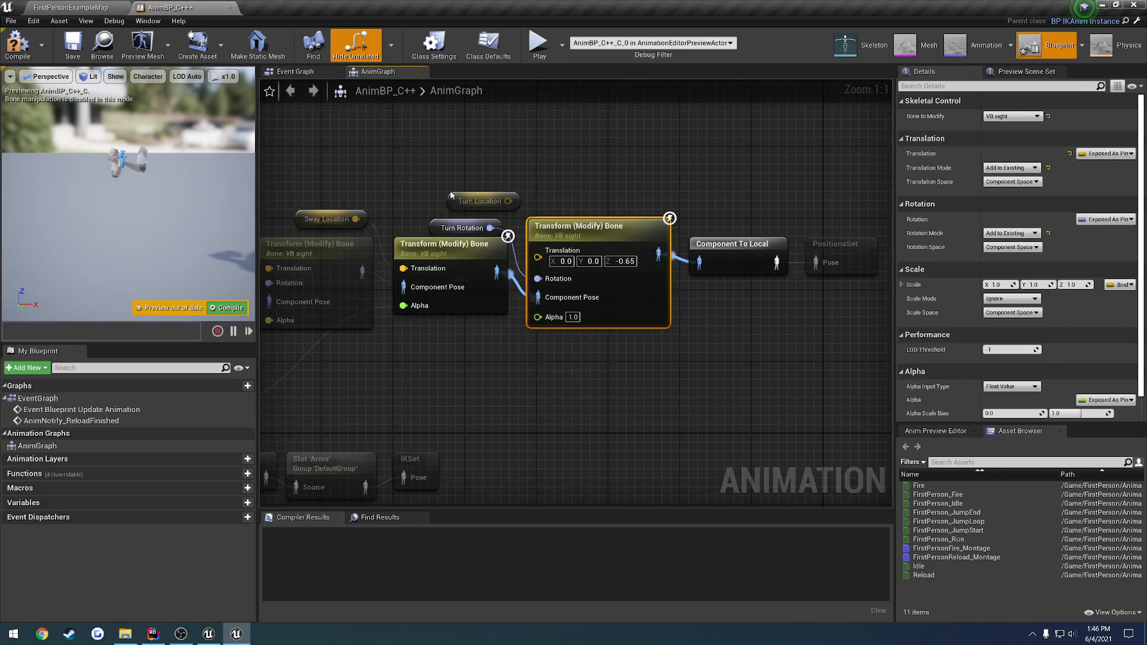
left_click(466, 209)
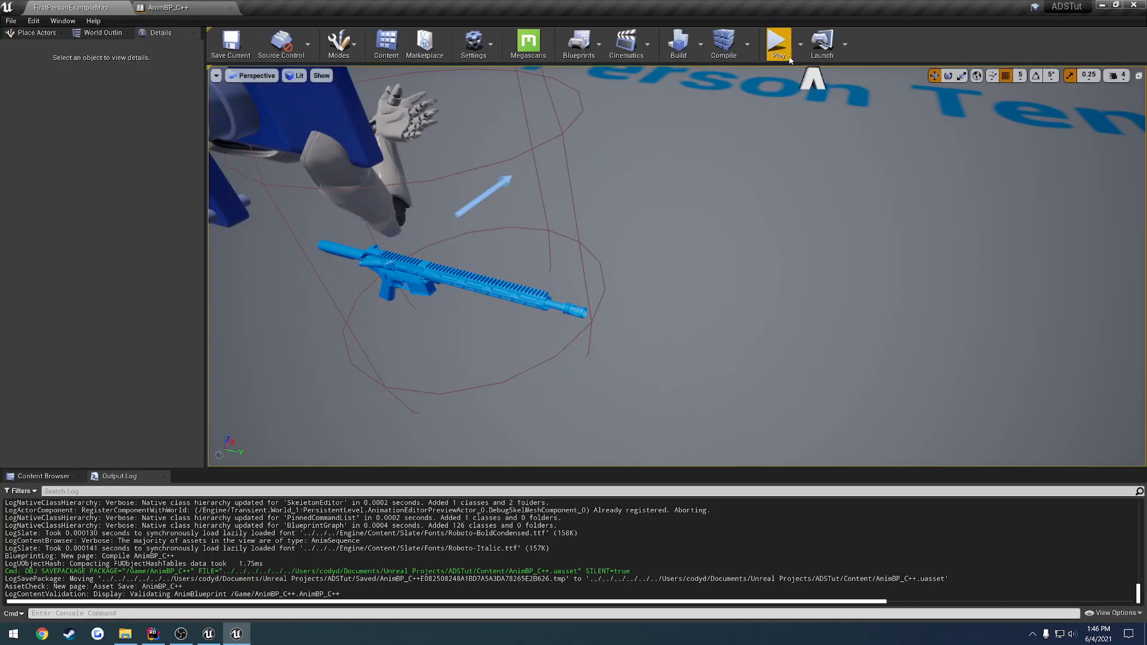
left_click(778, 43)
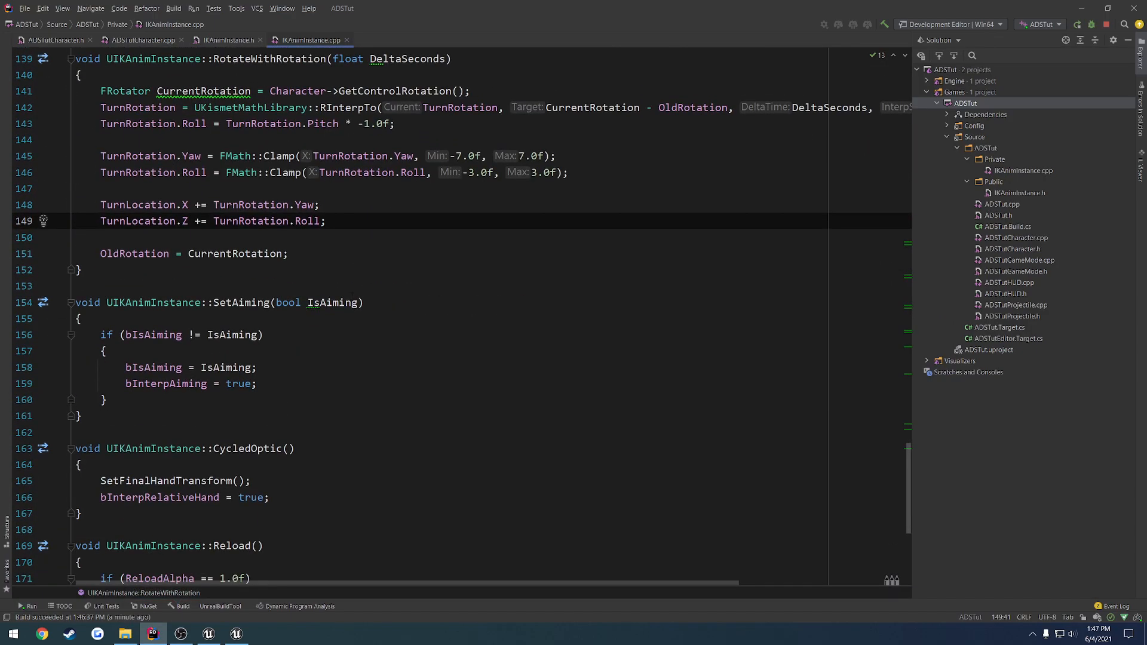
- Add UE_LOG(LogTemp, Warning, TEXT("X: %f"), TurnLocation...) after the TurnLocation.Z line
type("UE")
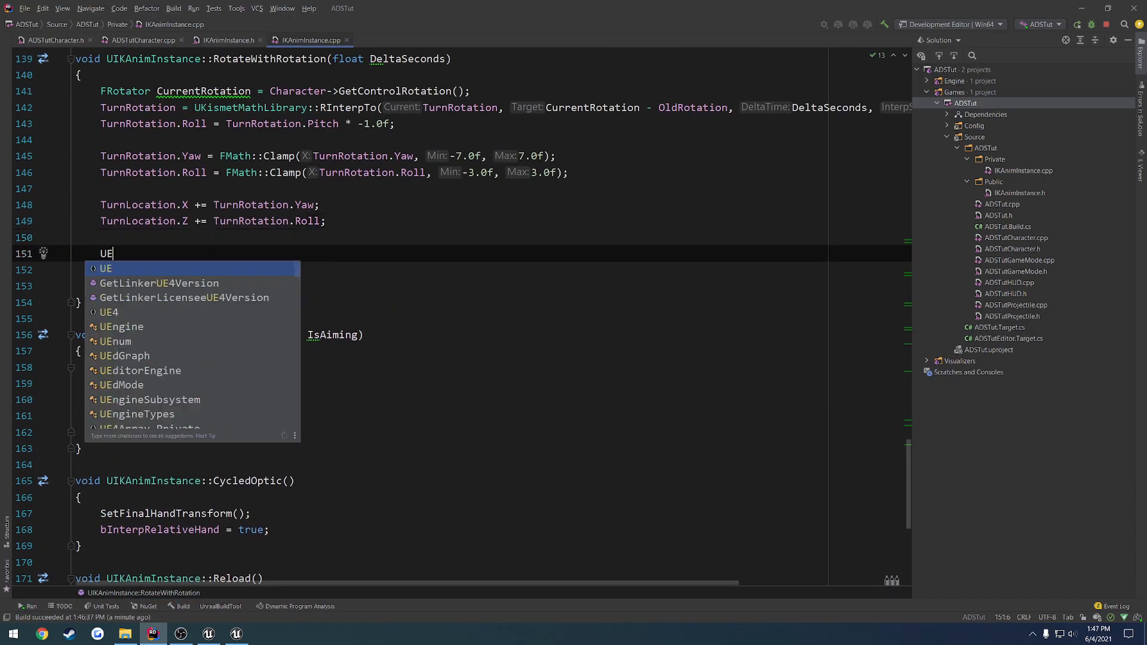
type("_LOG(LogTemp, Warning, TEXT(")
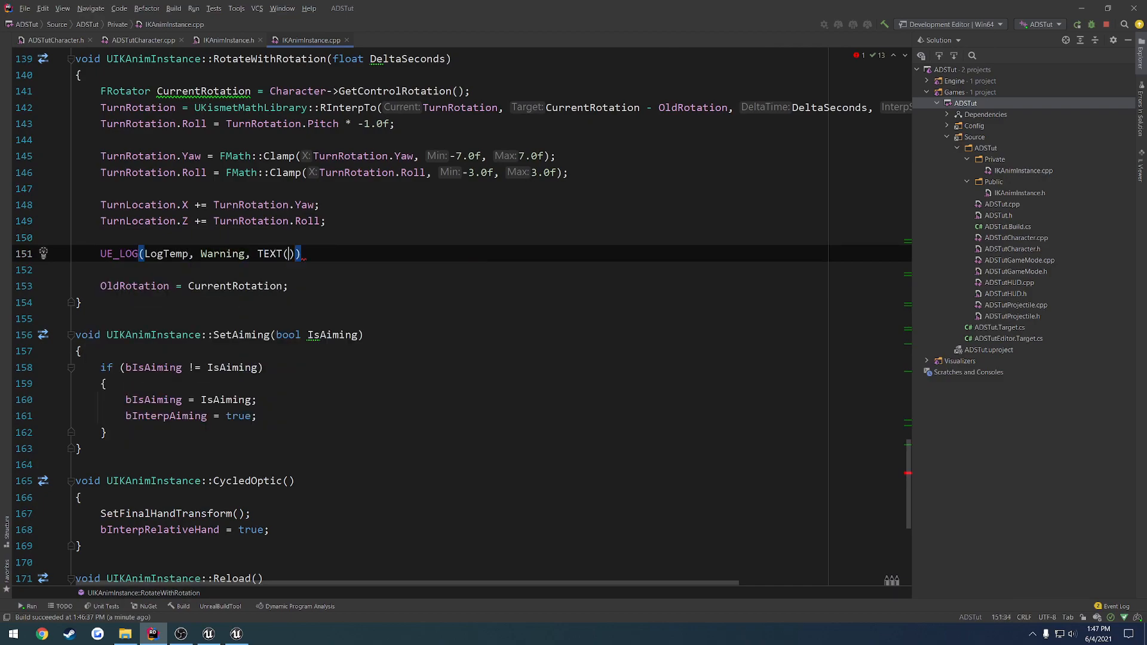
type("\"X: %f\"")
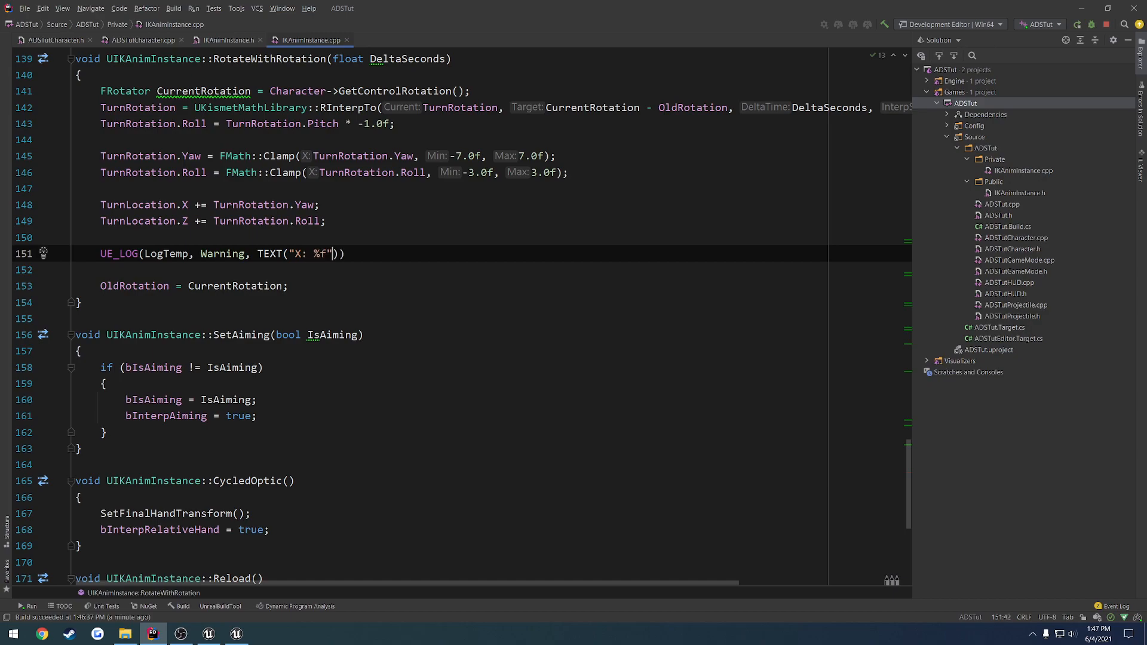
type(", TurnLocation.")
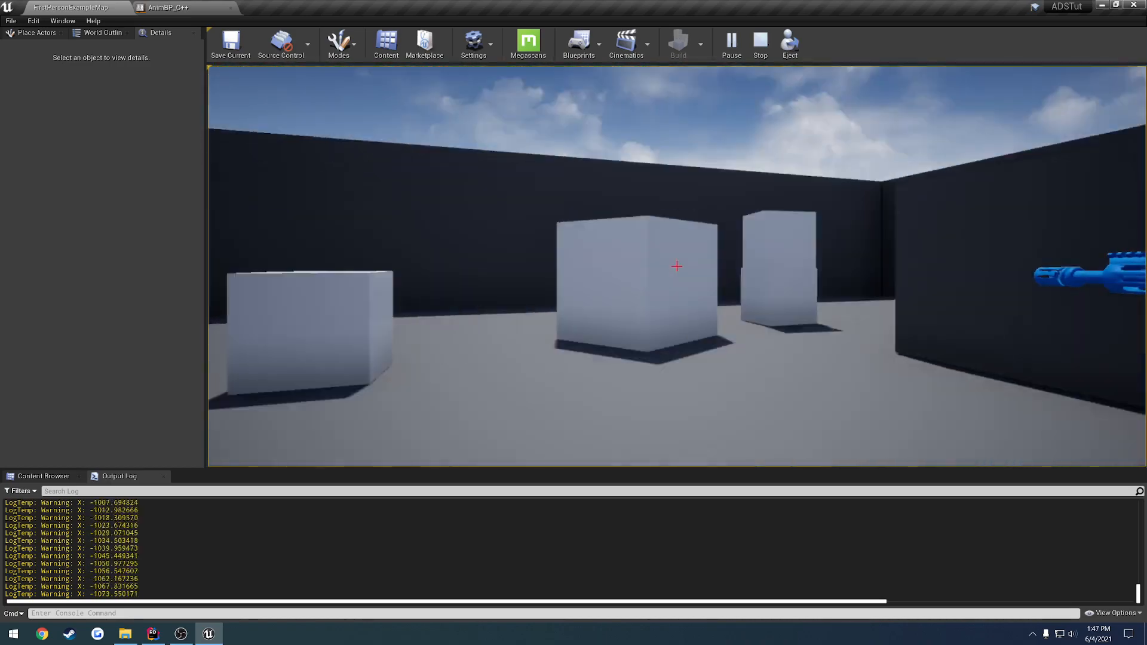
- Stop the play session and inspect Turn Location wired into Transform (Modify) Bone in AnimBP_C++
left_click(759, 44)
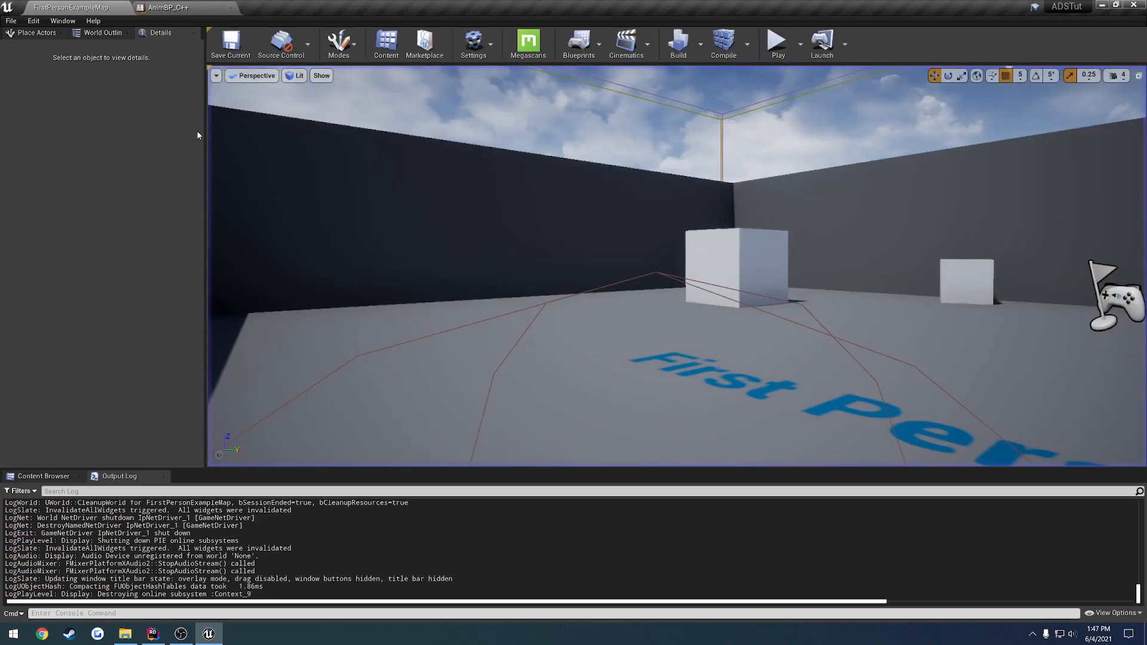
left_click(171, 8)
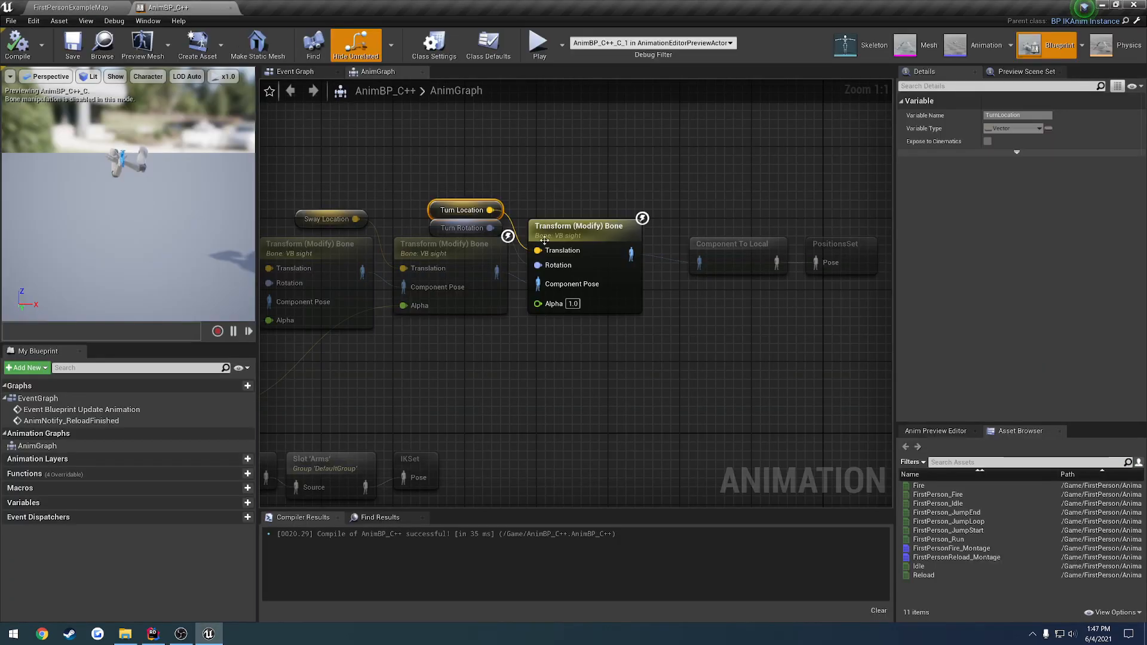
left_click(581, 227)
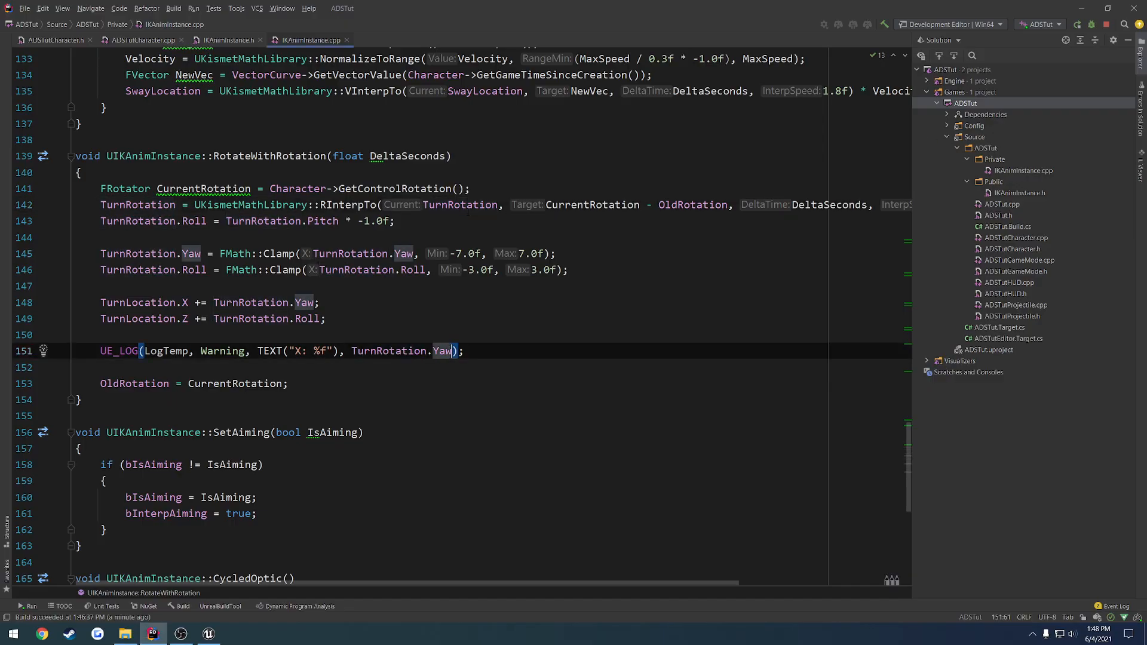
- Assign yaw and roll directly to TurnLocation.X and Z, log TurnLocation.X, and play-test
type("X")
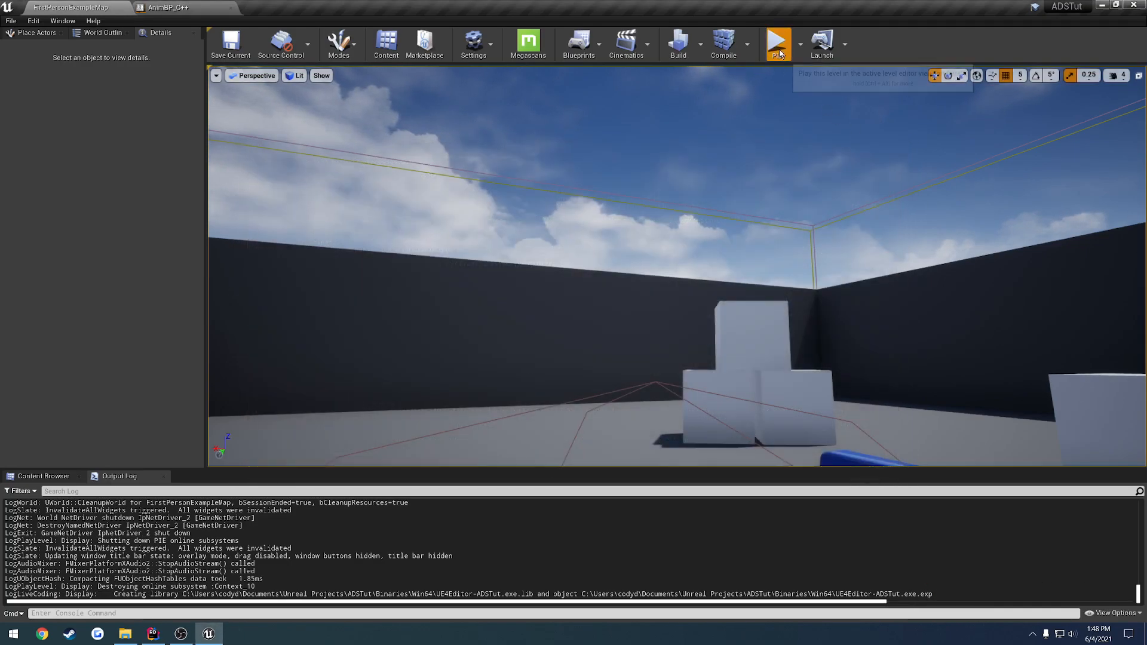
left_click(778, 44)
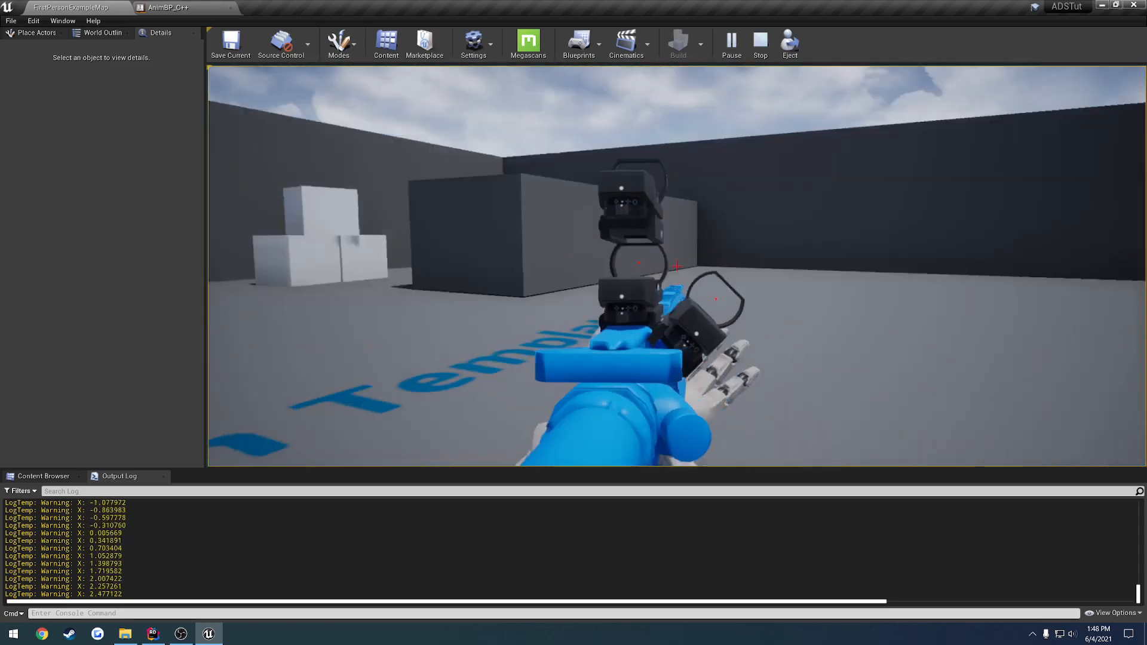
left_click(152, 633)
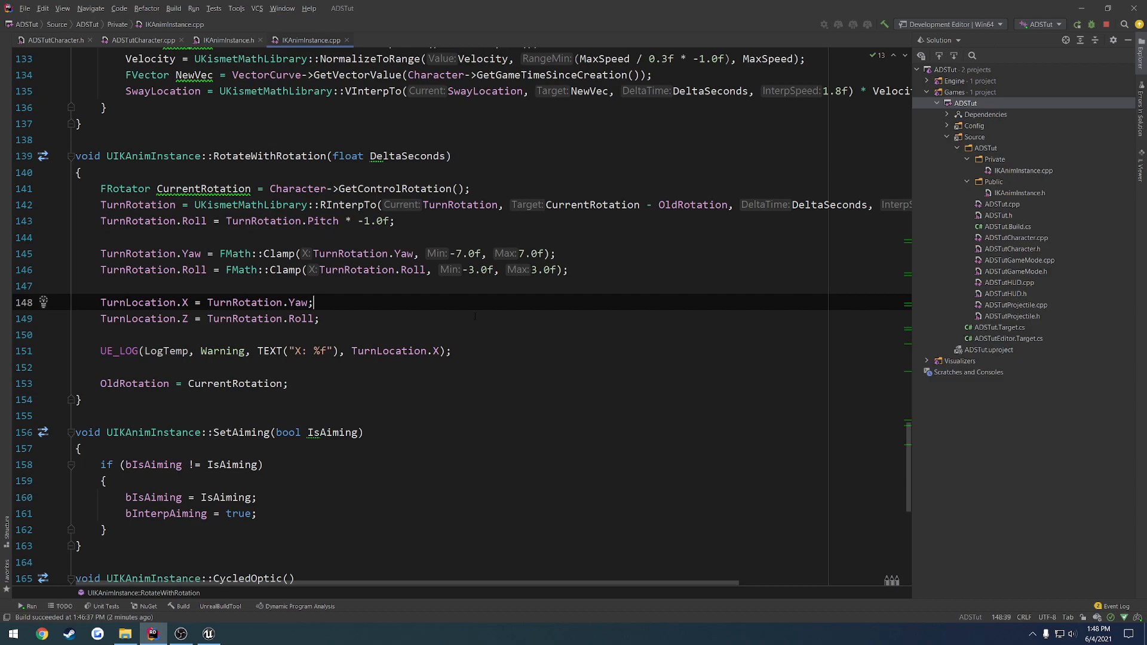
- Divide TurnLocation.X by 2.0f and TurnLocation.Z by 1.5 after checking the running game
left_click(208, 634)
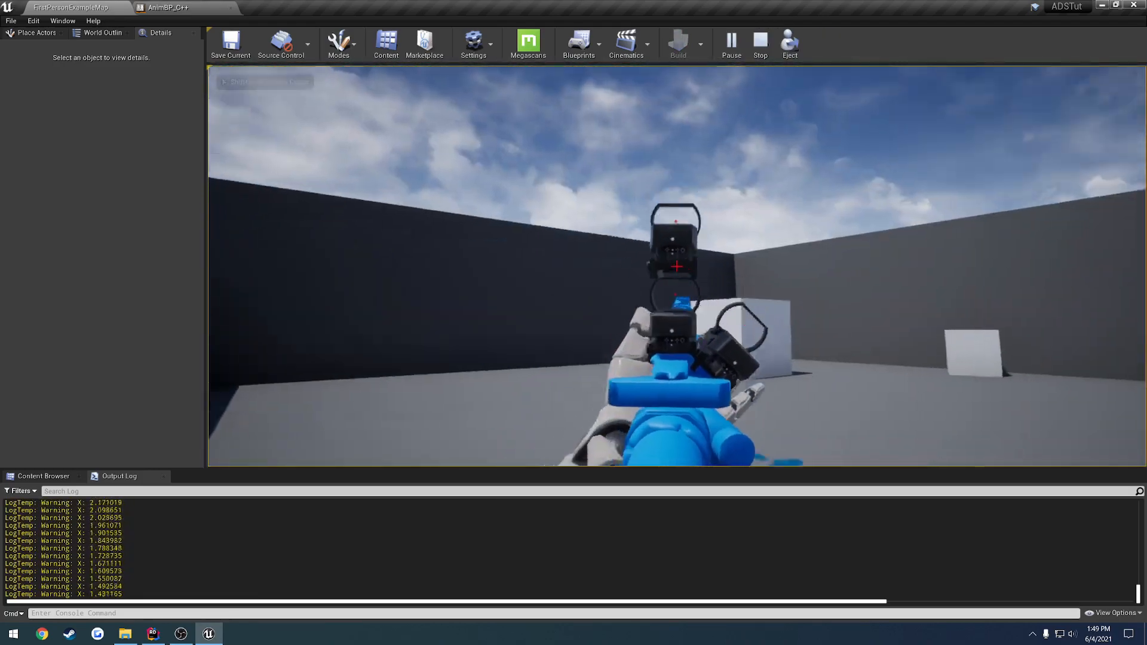
left_click(153, 633)
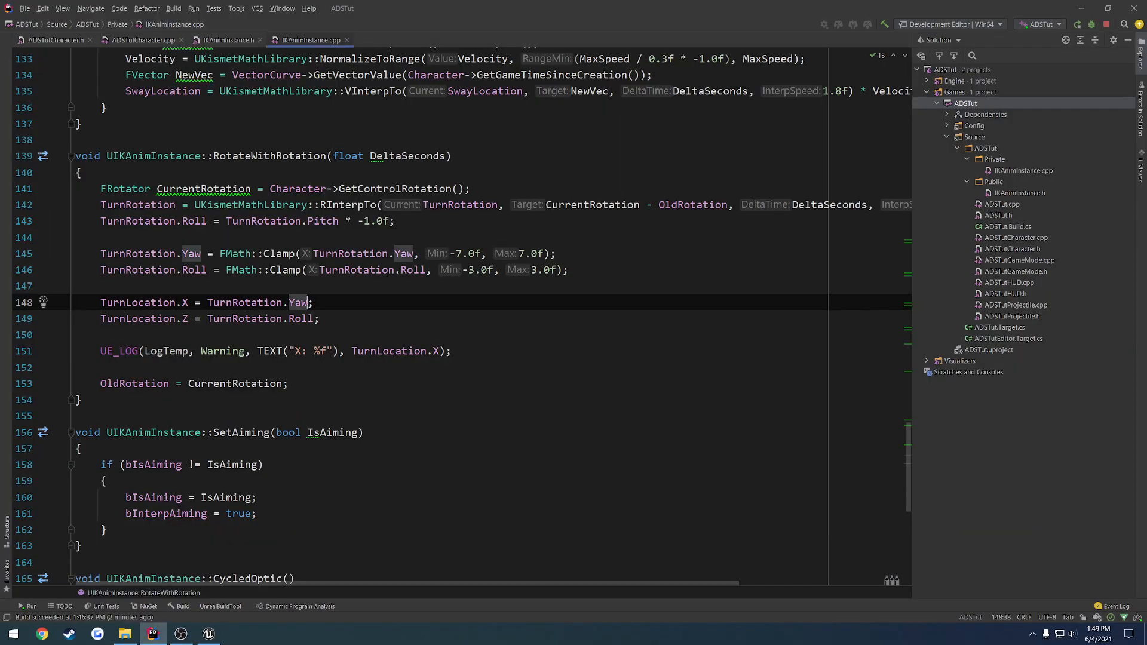
type("/ 2.0f")
left_click(210, 319)
type(" / 1.")
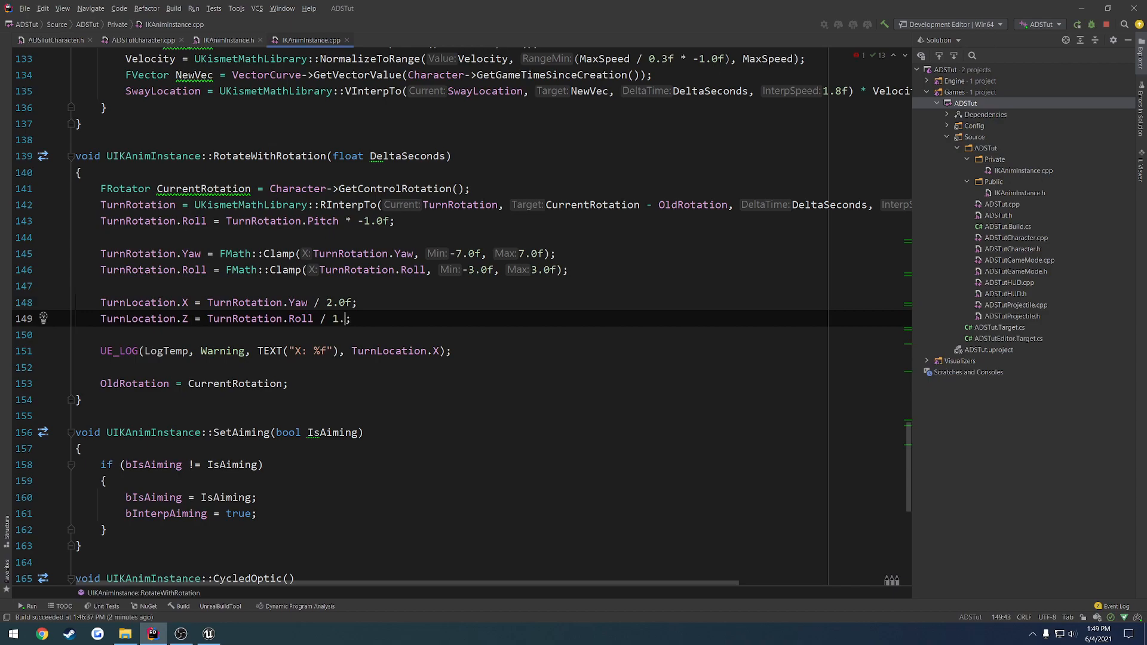
type("5")
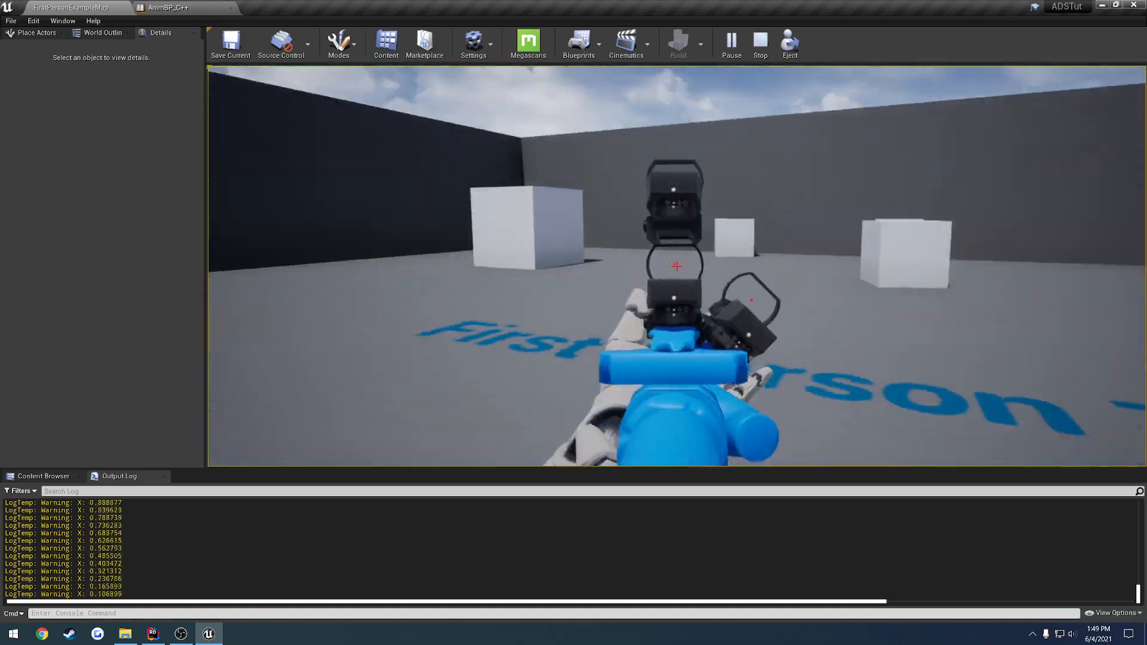
- Look around in the running game while watching logged X values, then return to Rider
left_click(152, 633)
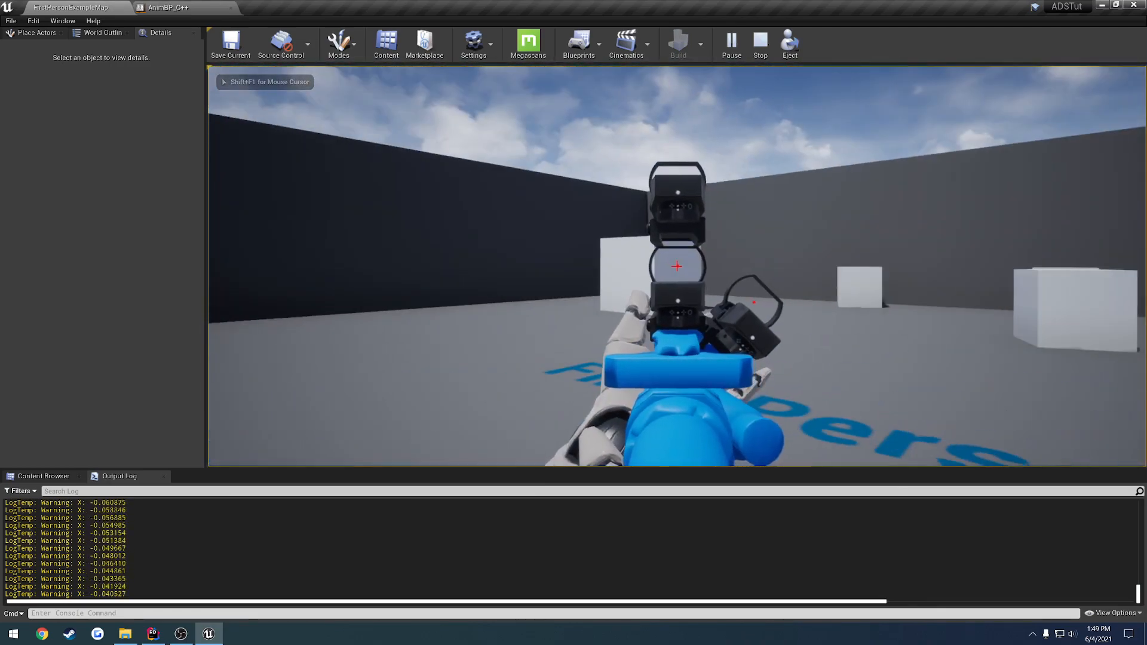
mouse_move(677, 267)
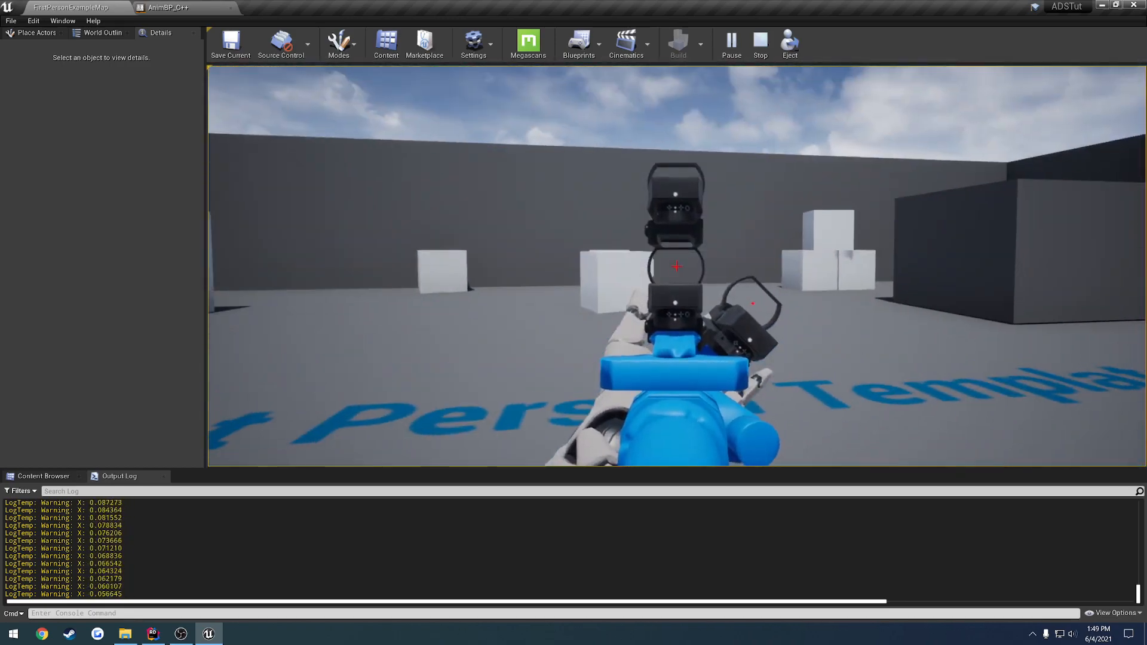
left_click(152, 633)
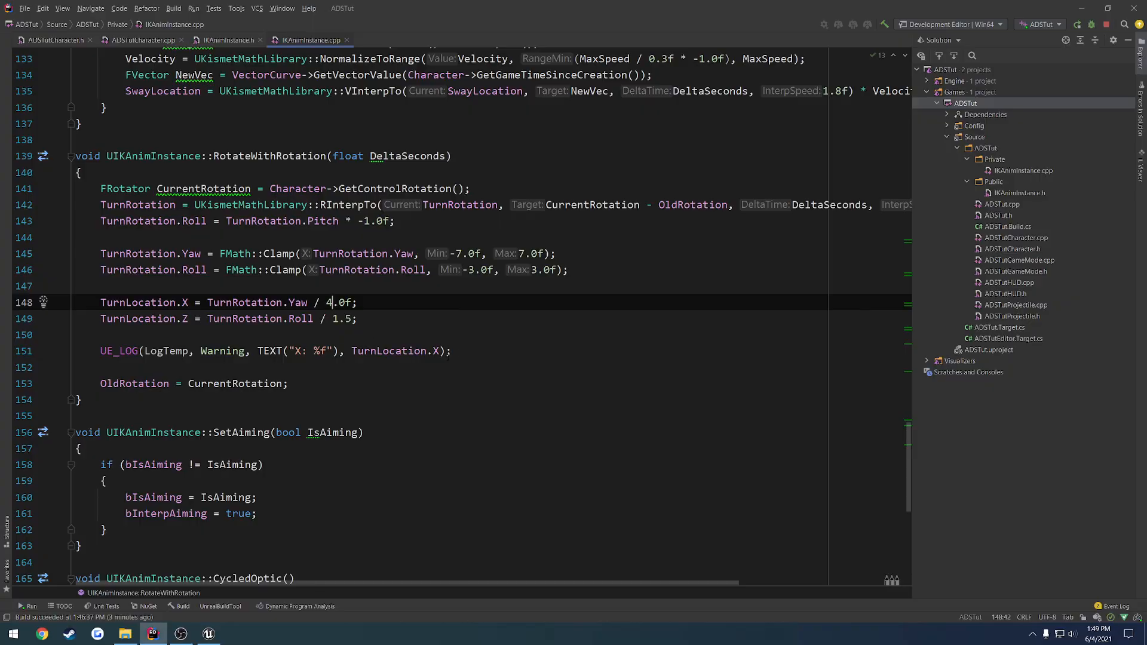